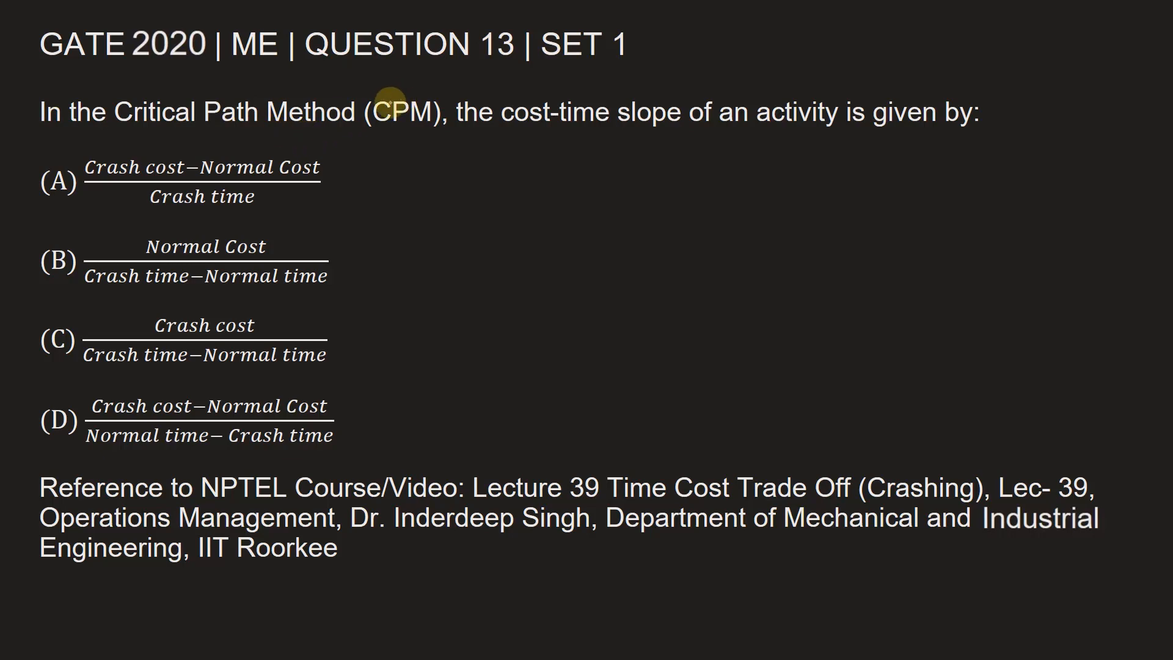
mouse_move(537, 142)
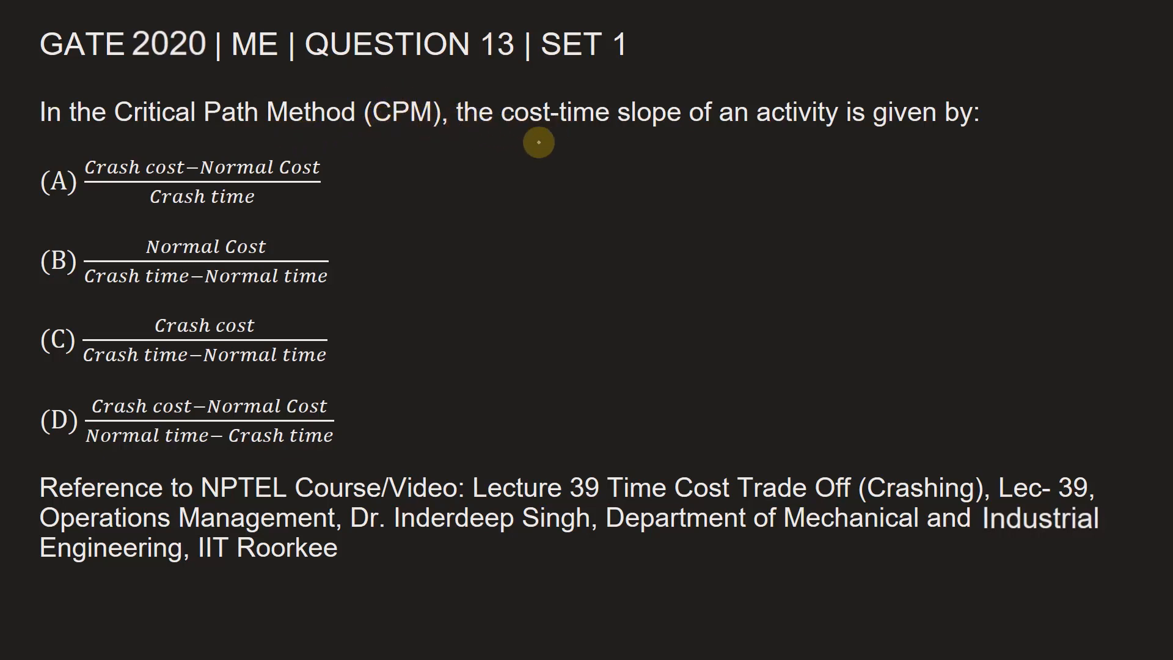
mouse_move(1045, 131)
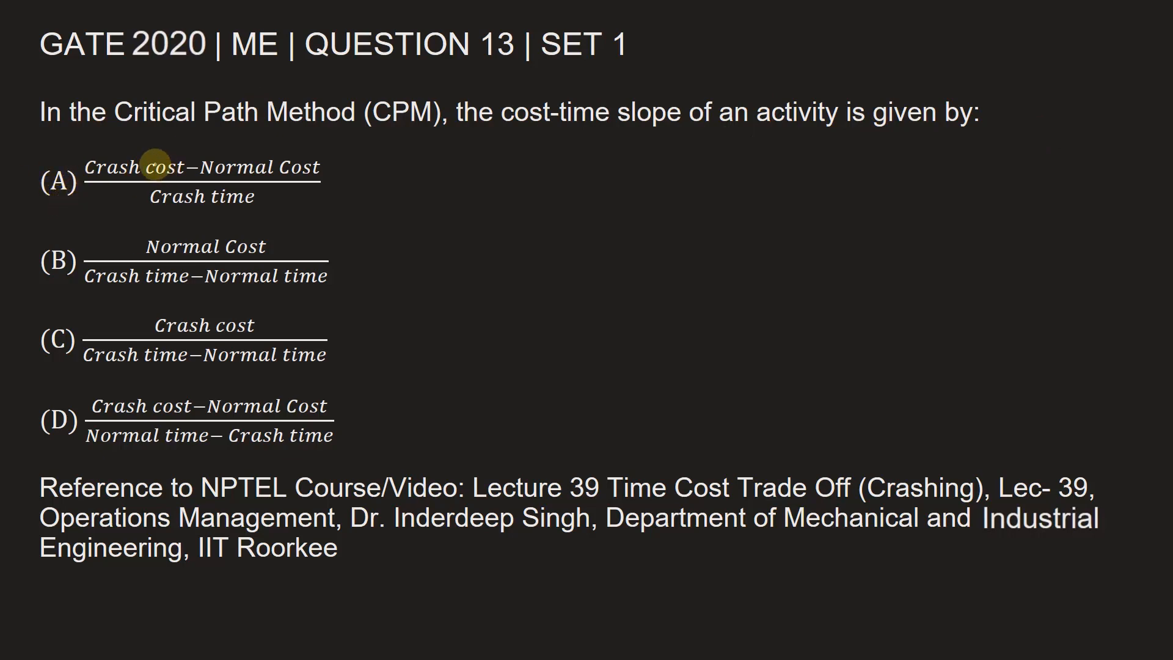
mouse_move(193, 225)
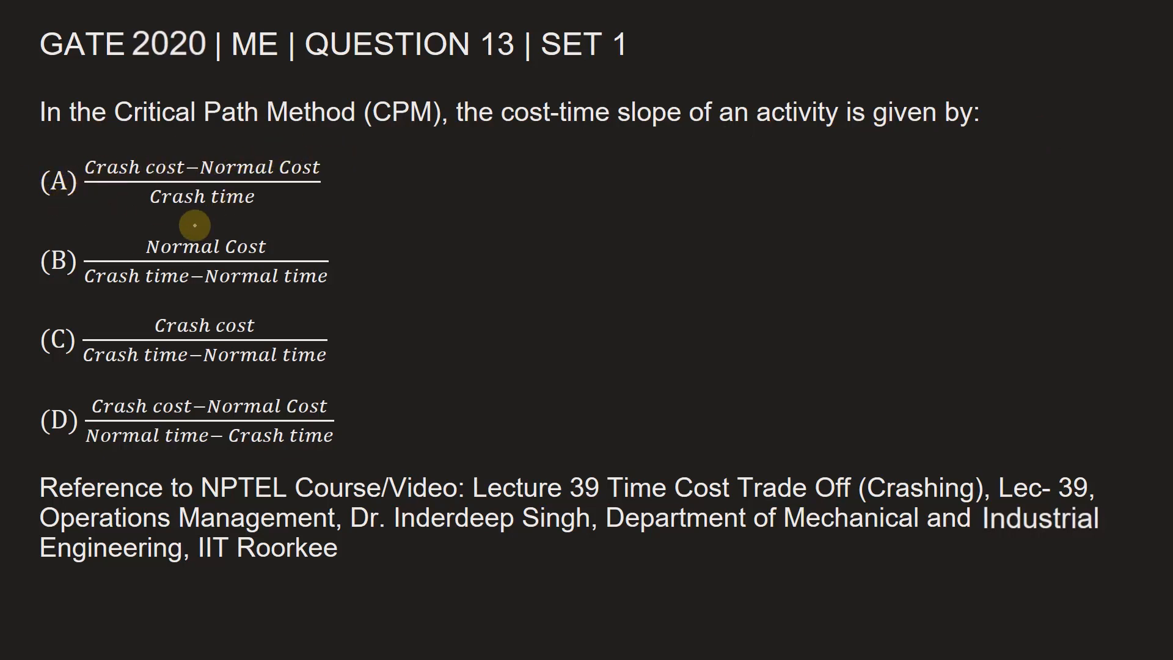
mouse_move(320, 237)
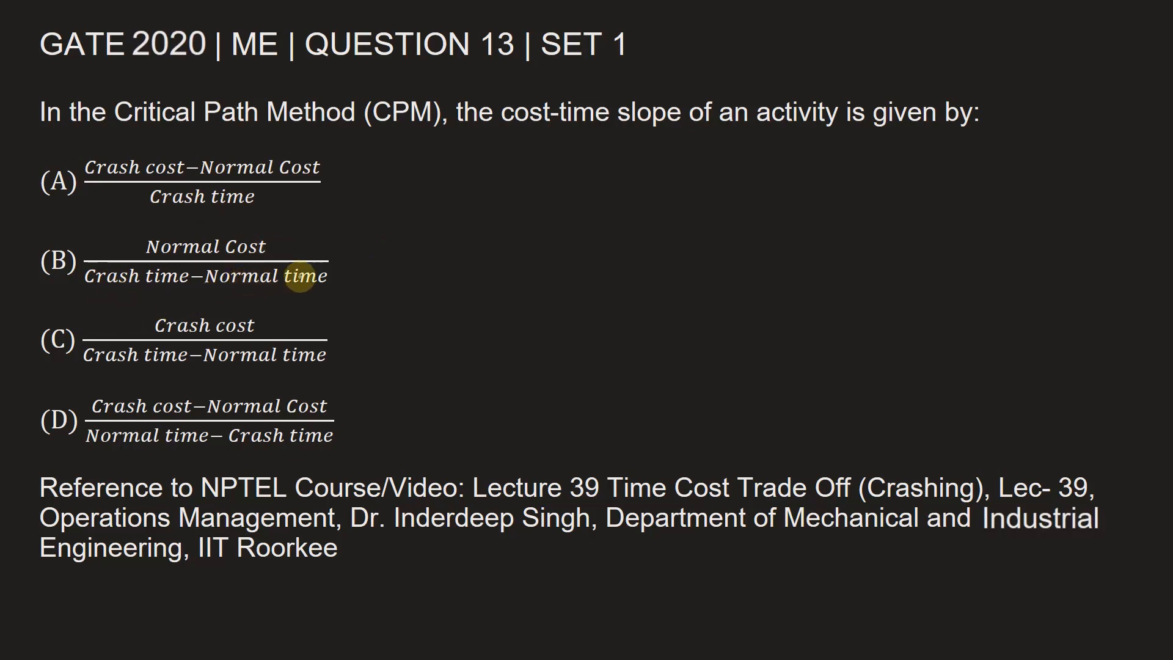
mouse_move(224, 336)
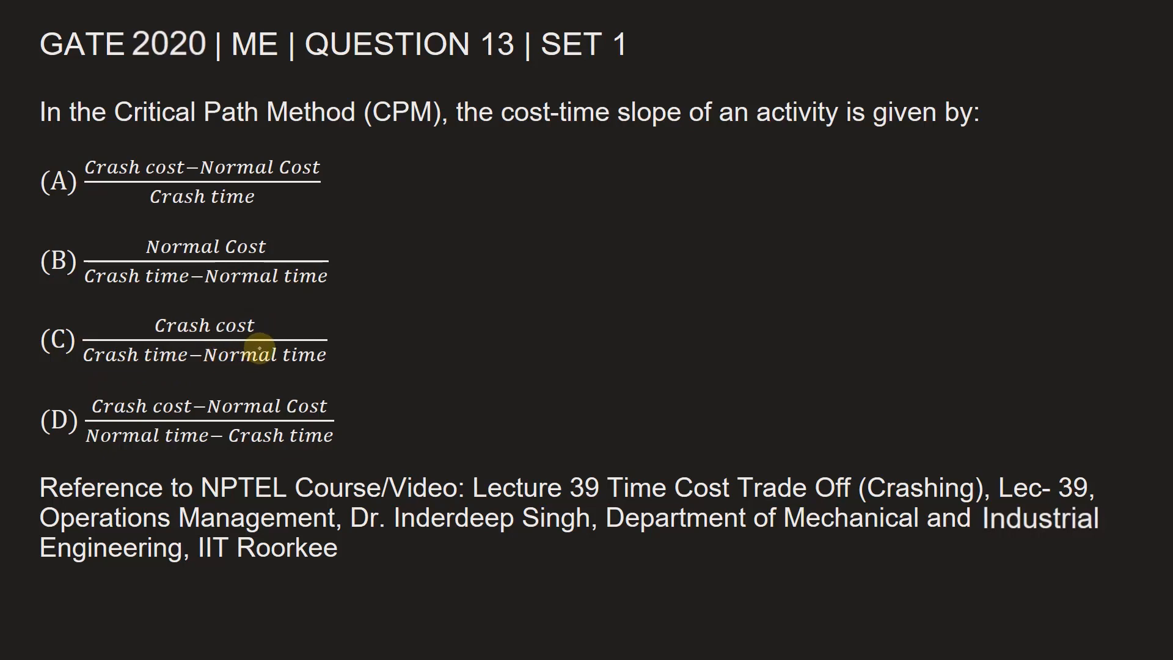
mouse_move(60, 433)
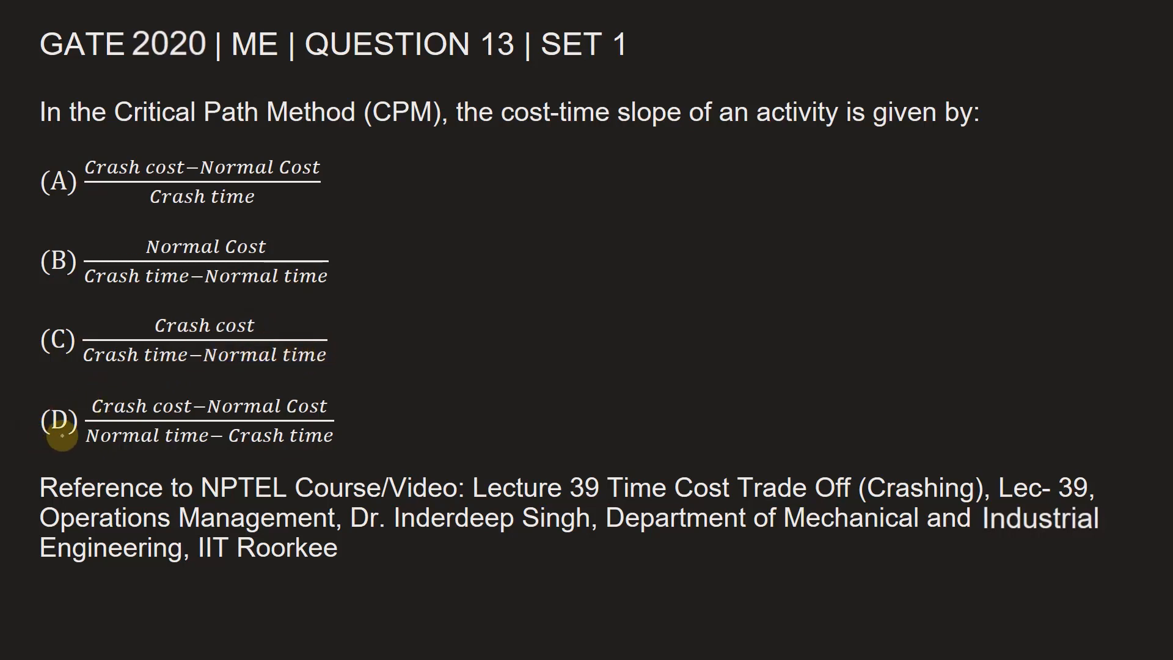
mouse_move(262, 427)
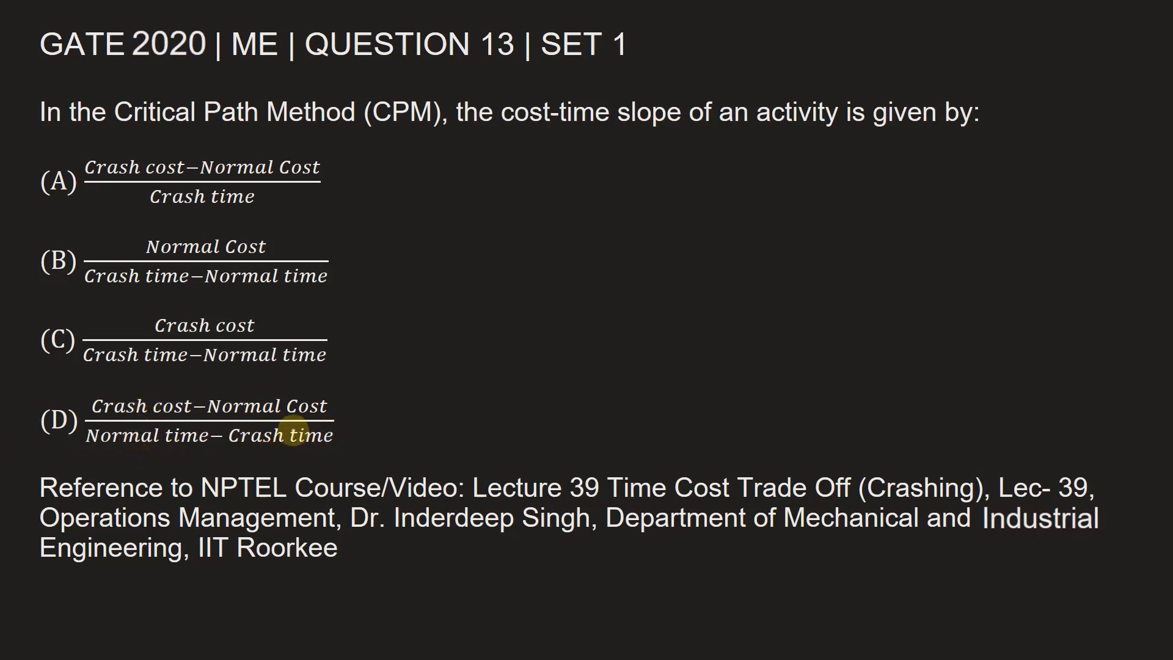
mouse_move(576, 176)
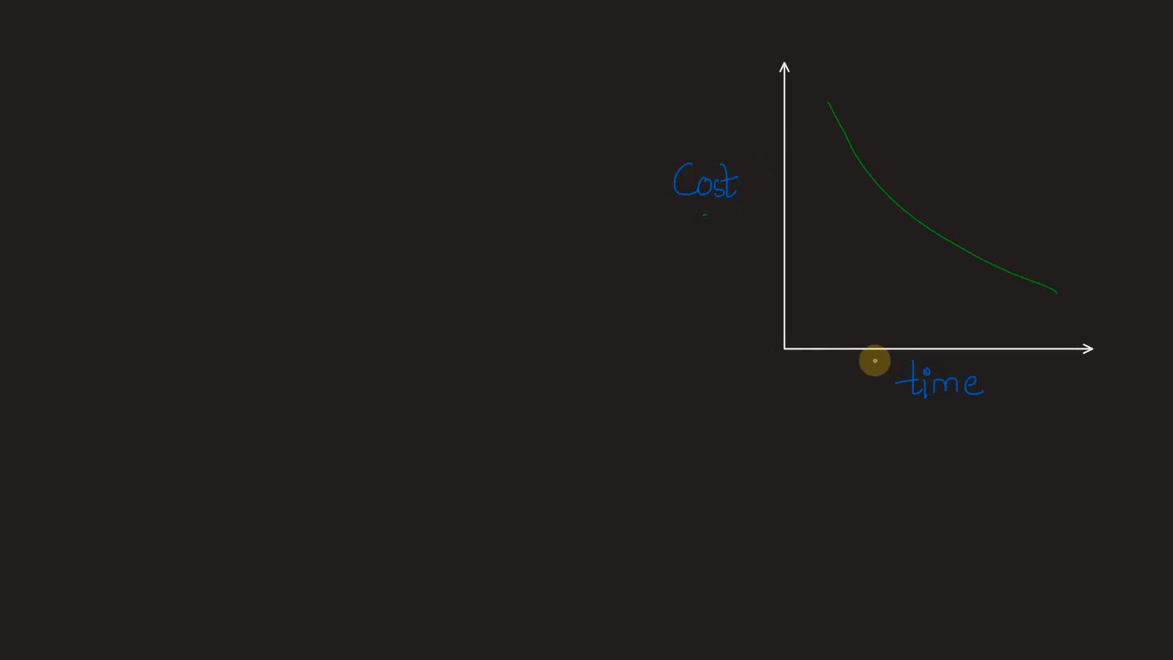
mouse_move(774, 186)
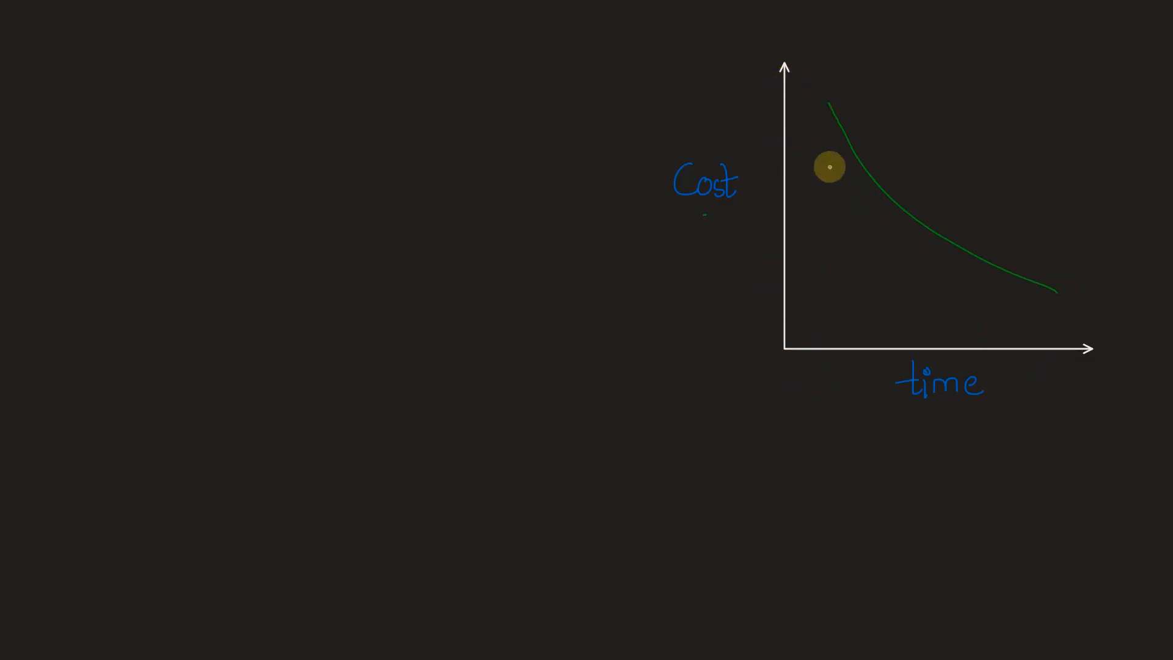
mouse_move(814, 357)
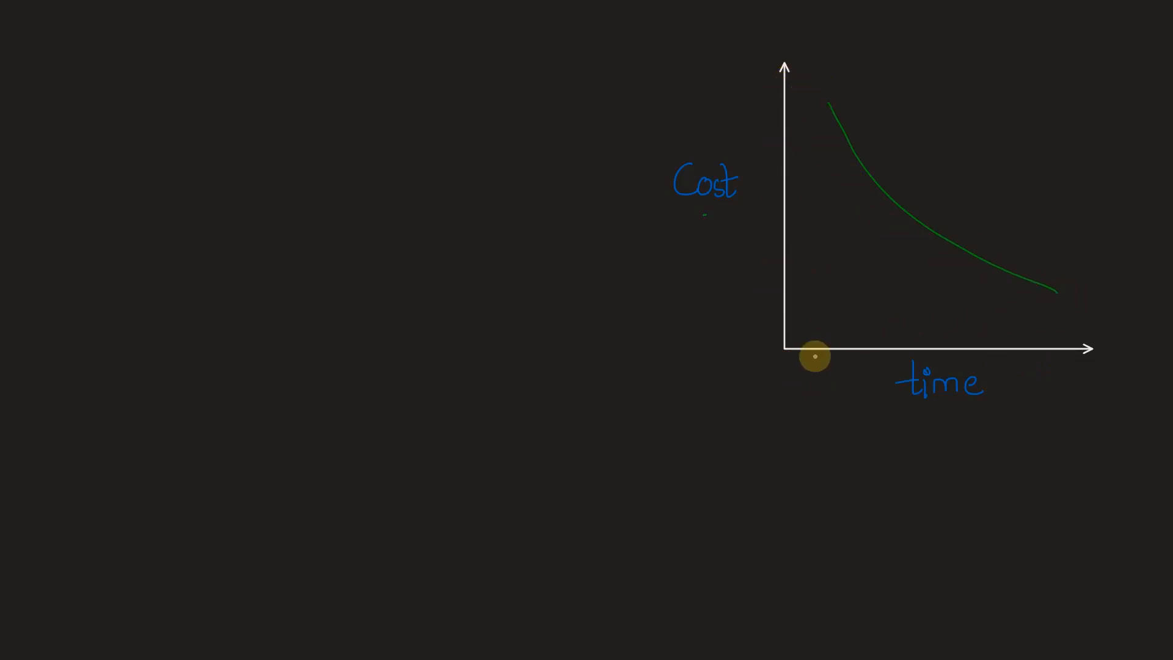
mouse_move(1060, 356)
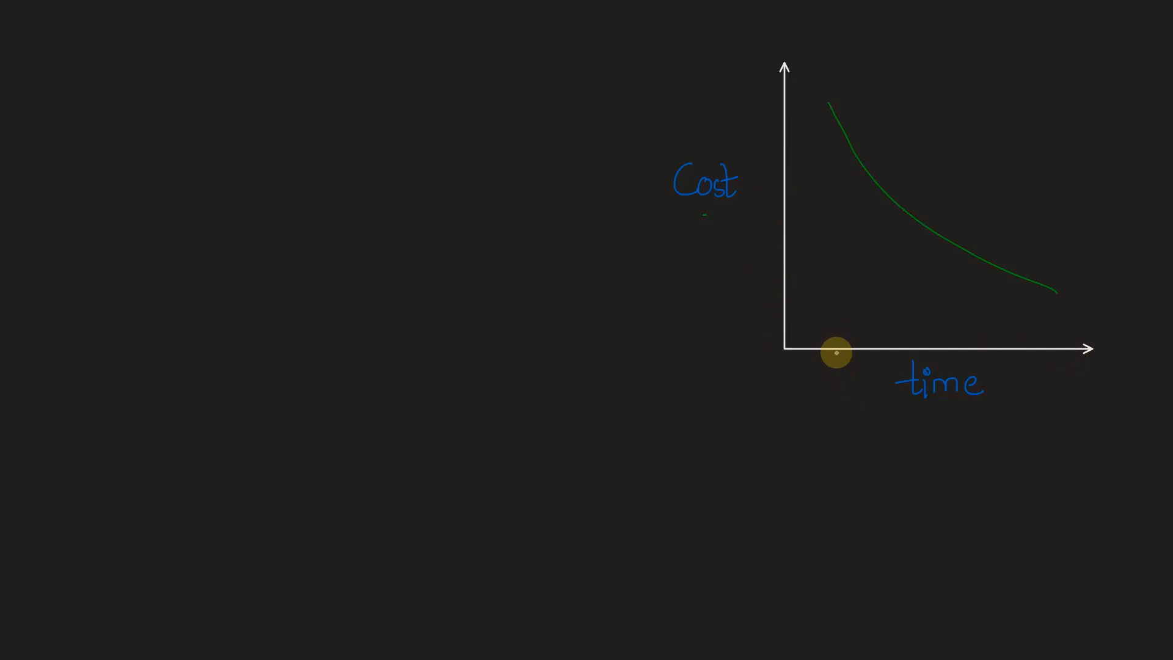
mouse_move(1016, 341)
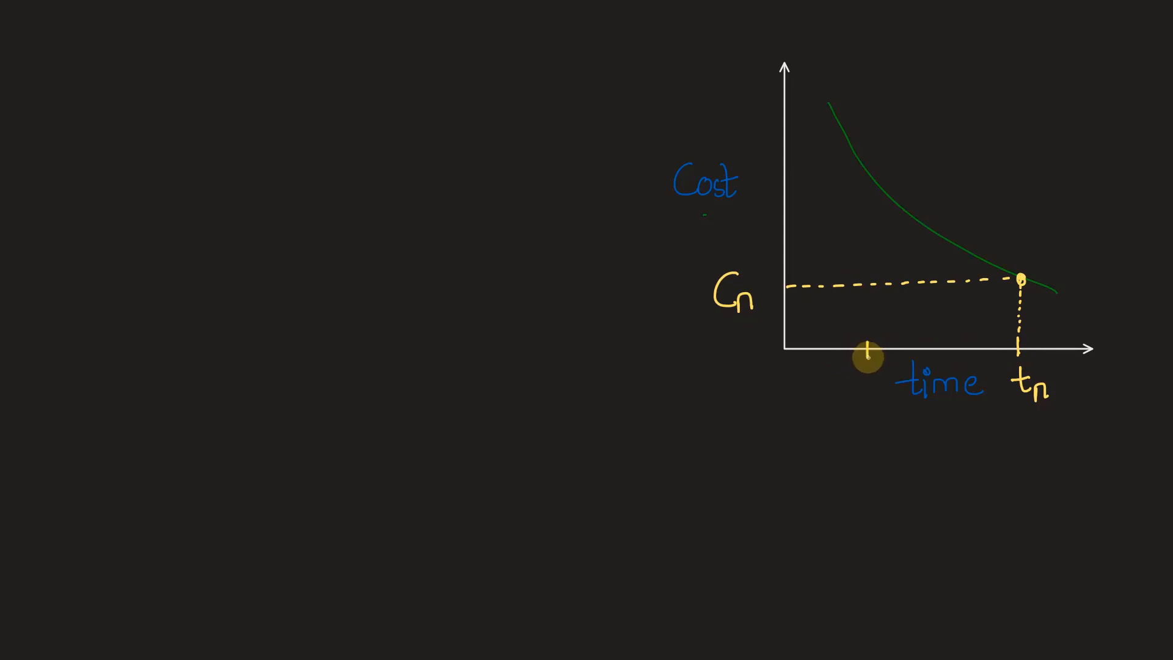
mouse_move(851, 483)
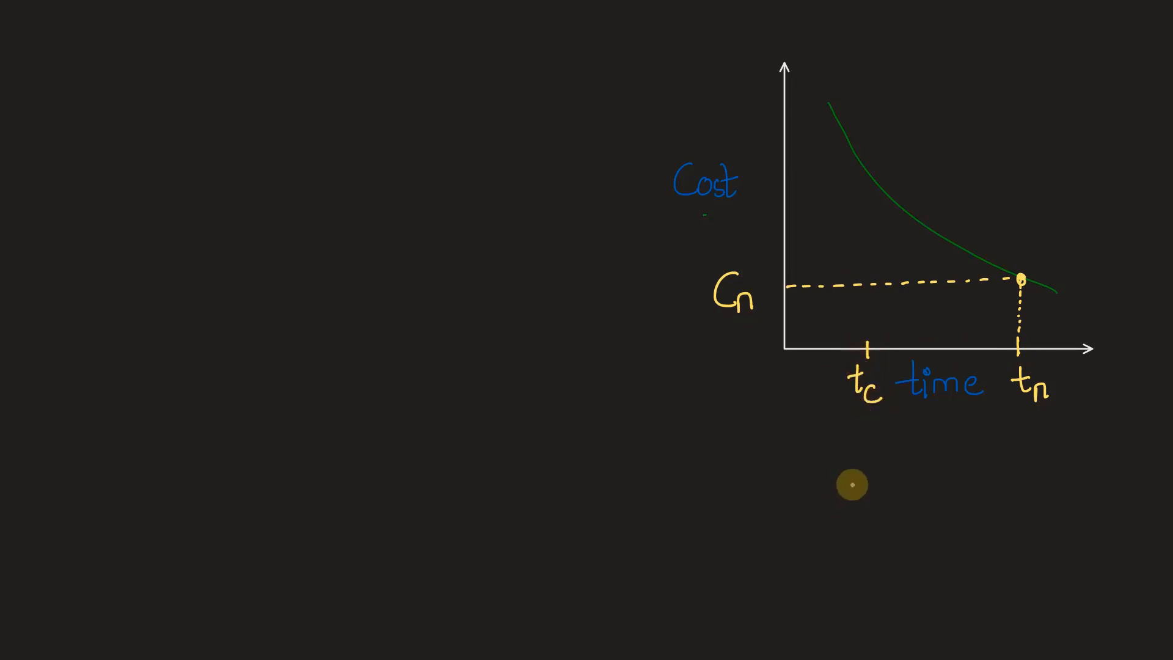
mouse_move(865, 351)
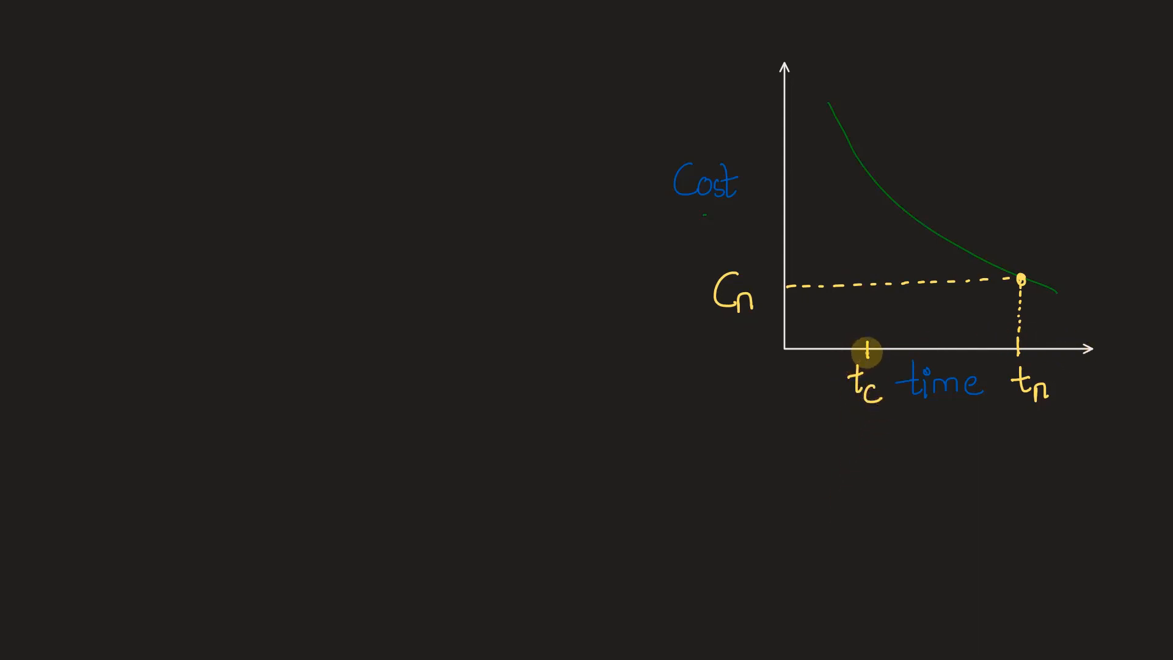
mouse_move(868, 352)
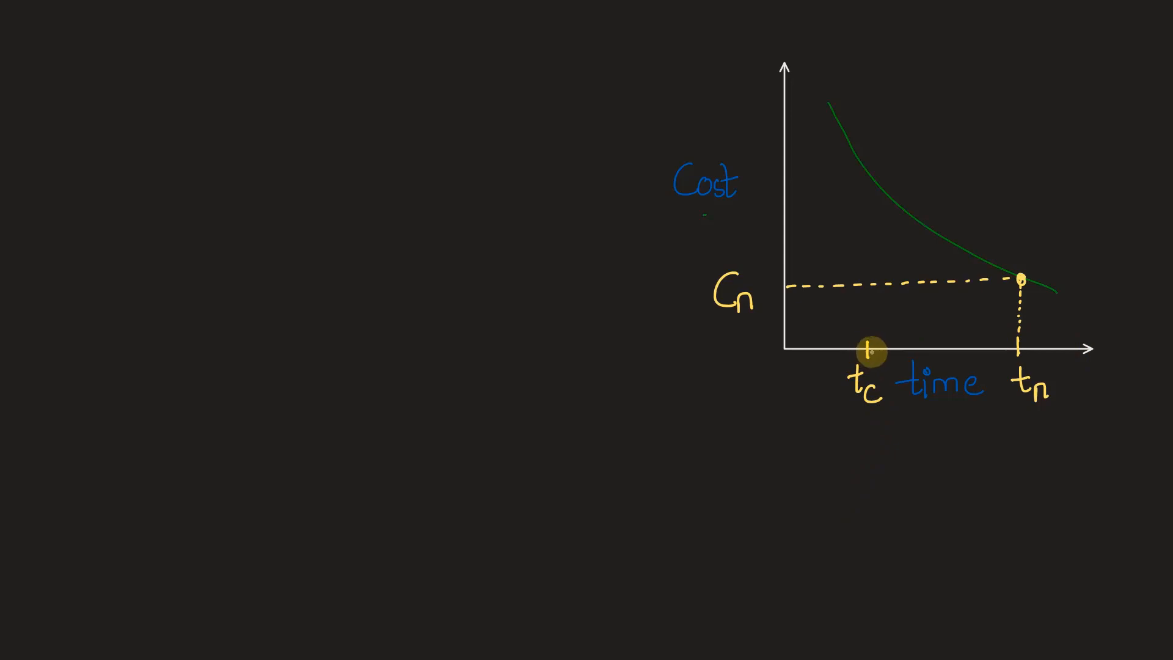
mouse_move(868, 334)
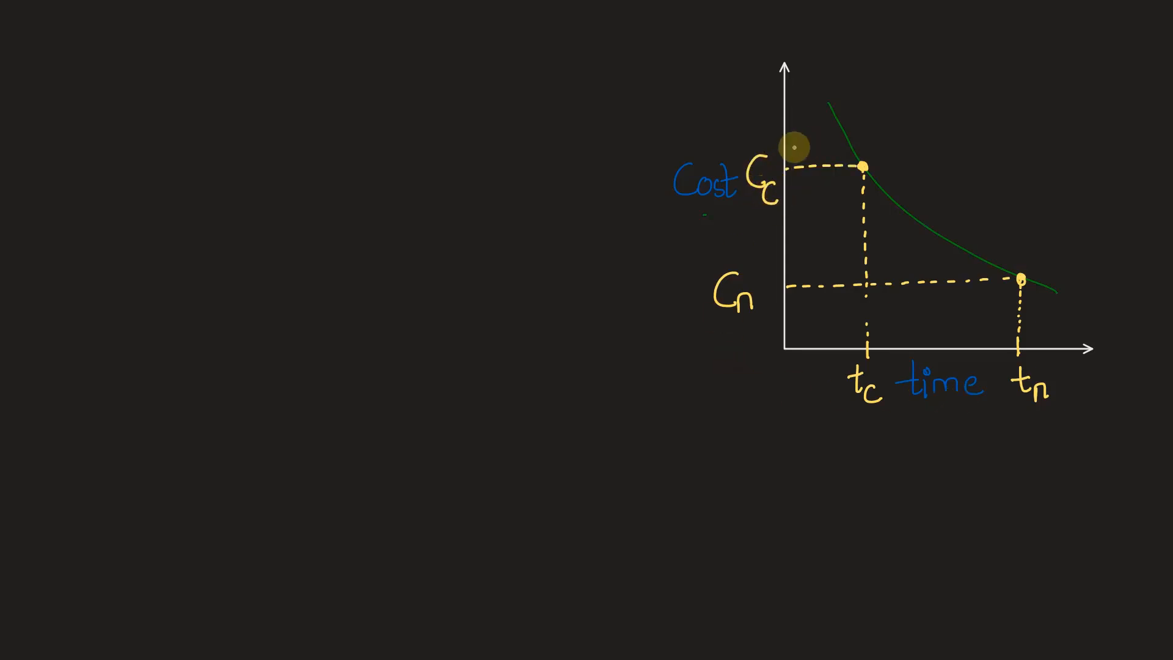
mouse_move(765, 212)
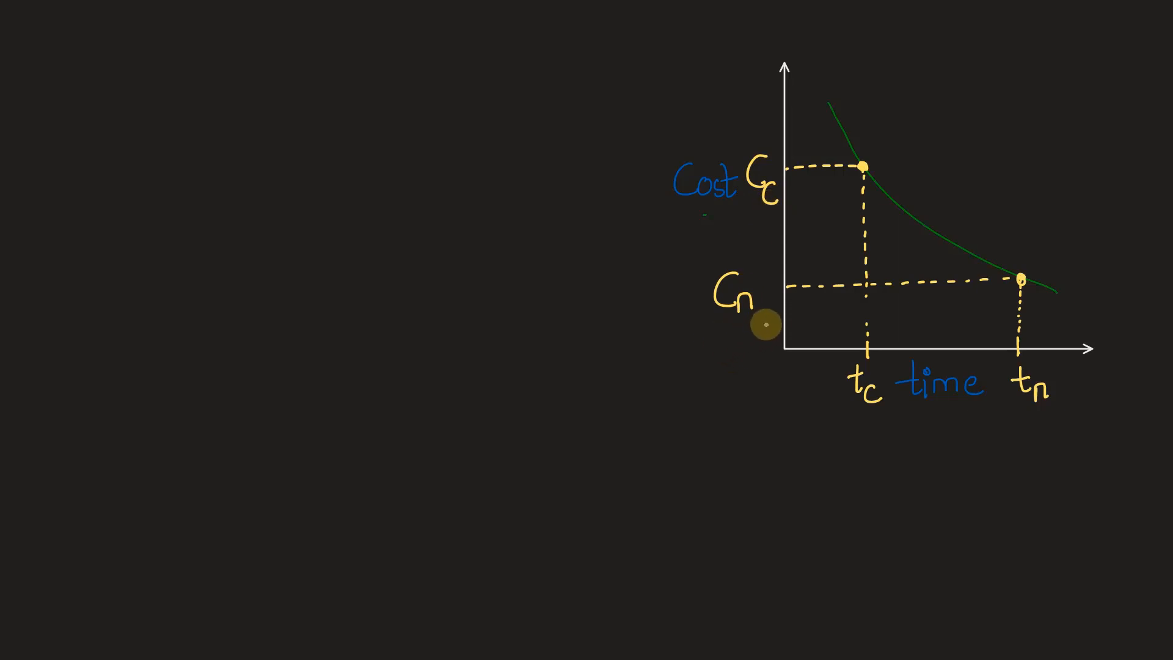
mouse_move(871, 419)
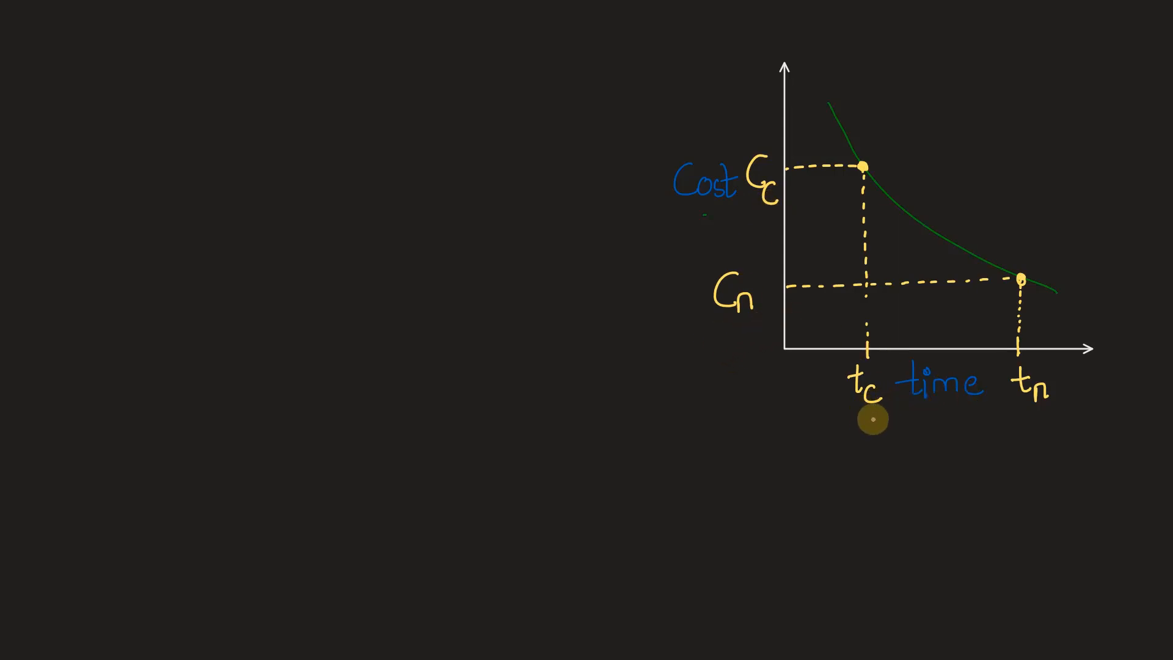
mouse_move(1030, 414)
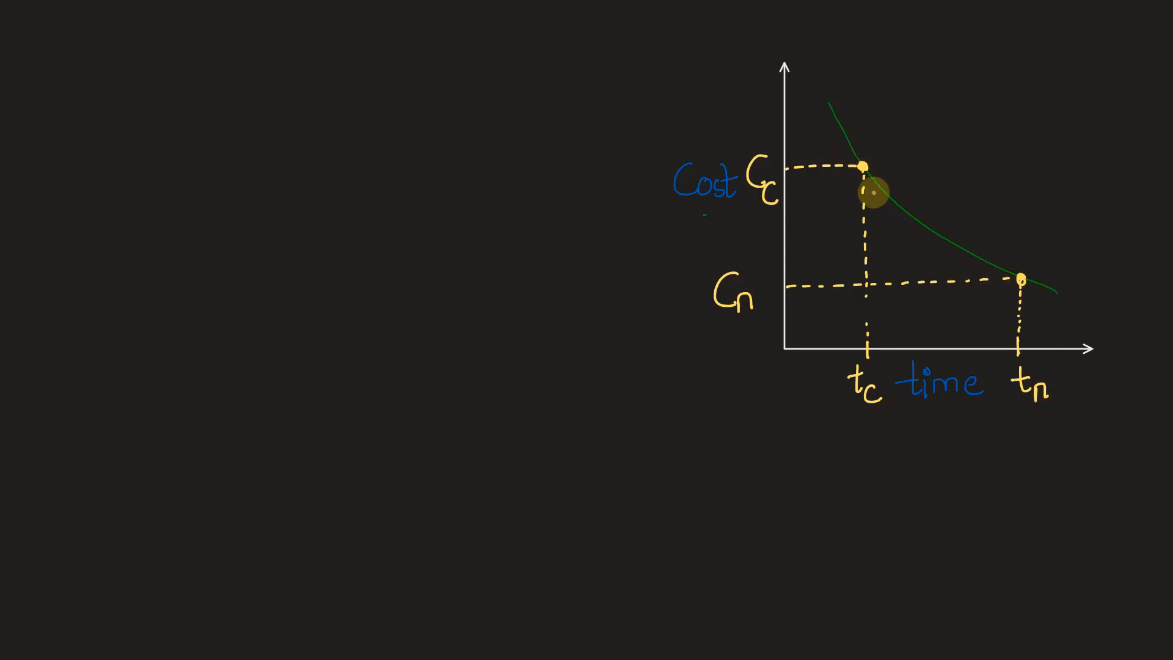
mouse_move(867, 193)
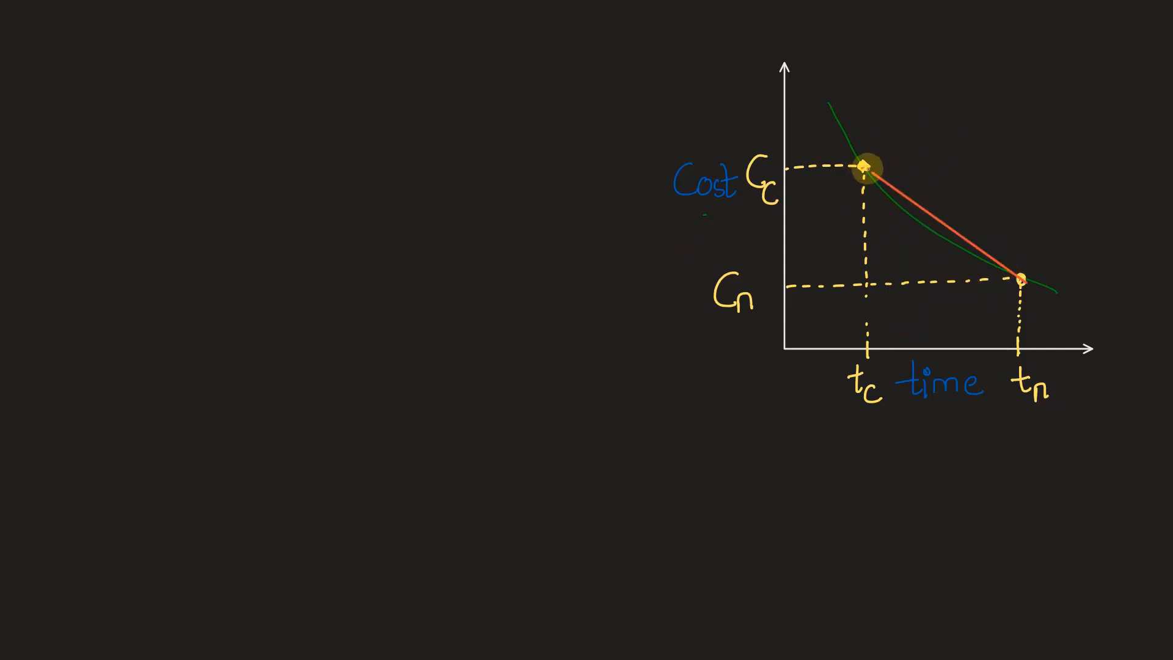
mouse_move(957, 281)
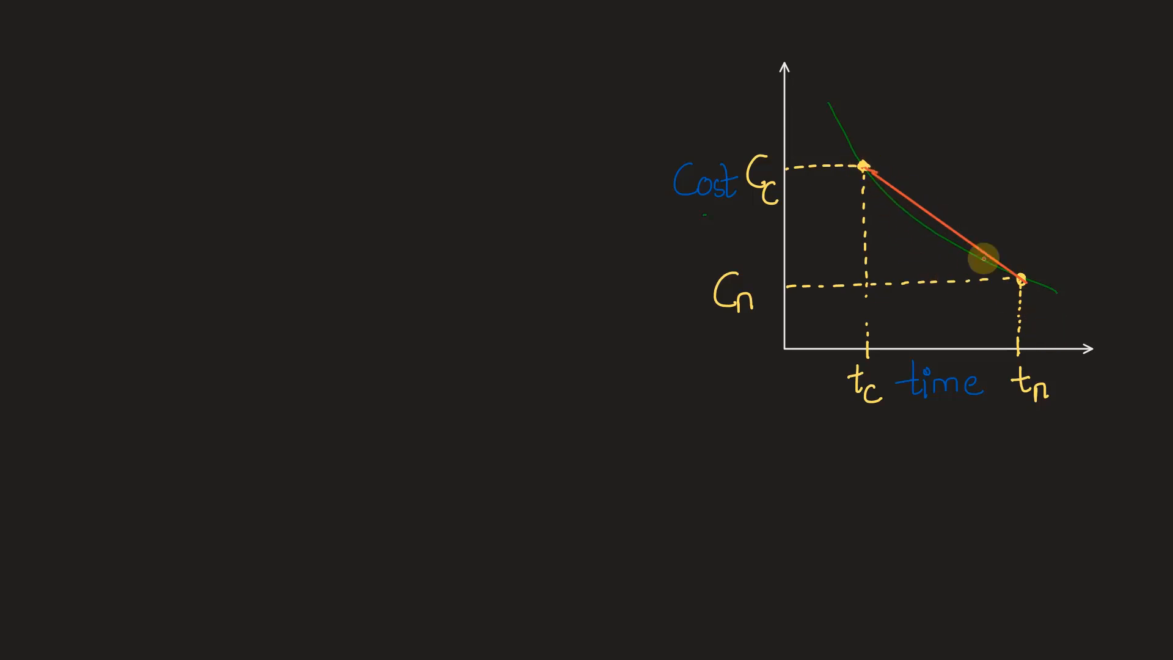
mouse_move(620, 203)
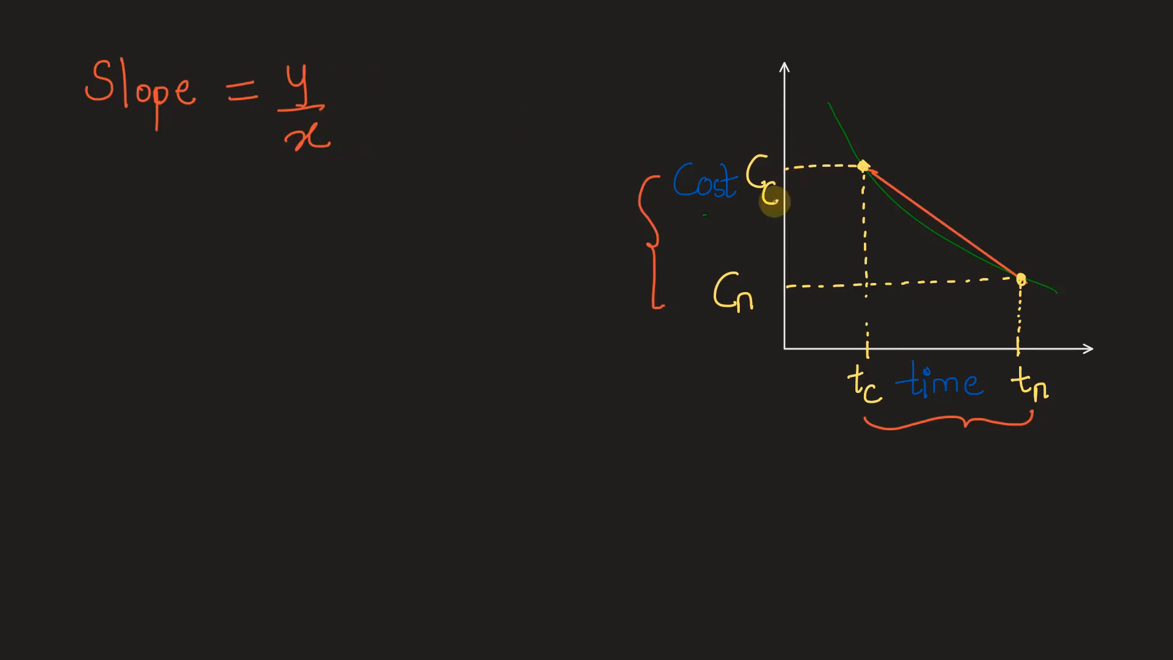
mouse_move(617, 212)
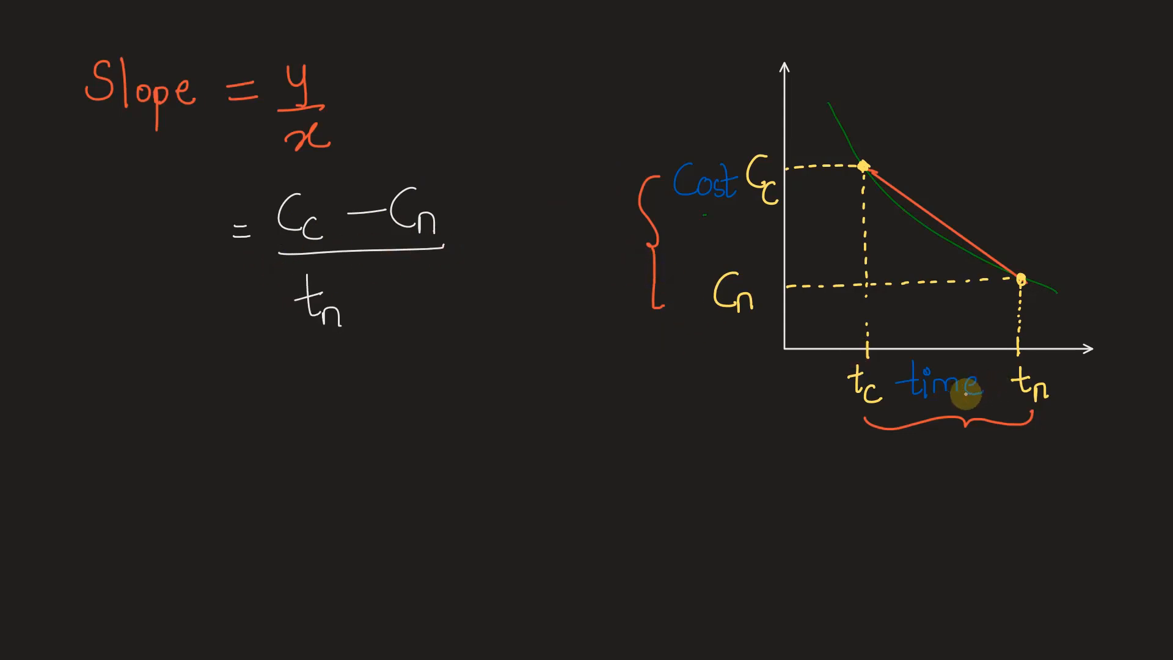
mouse_move(1015, 411)
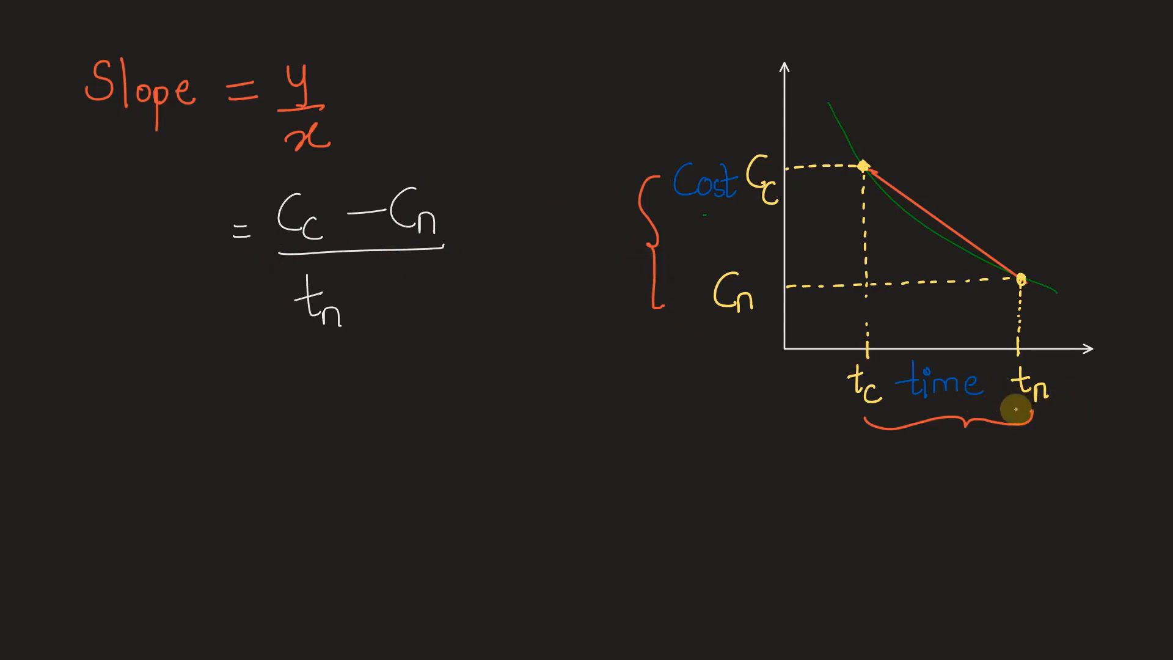
mouse_move(362, 304)
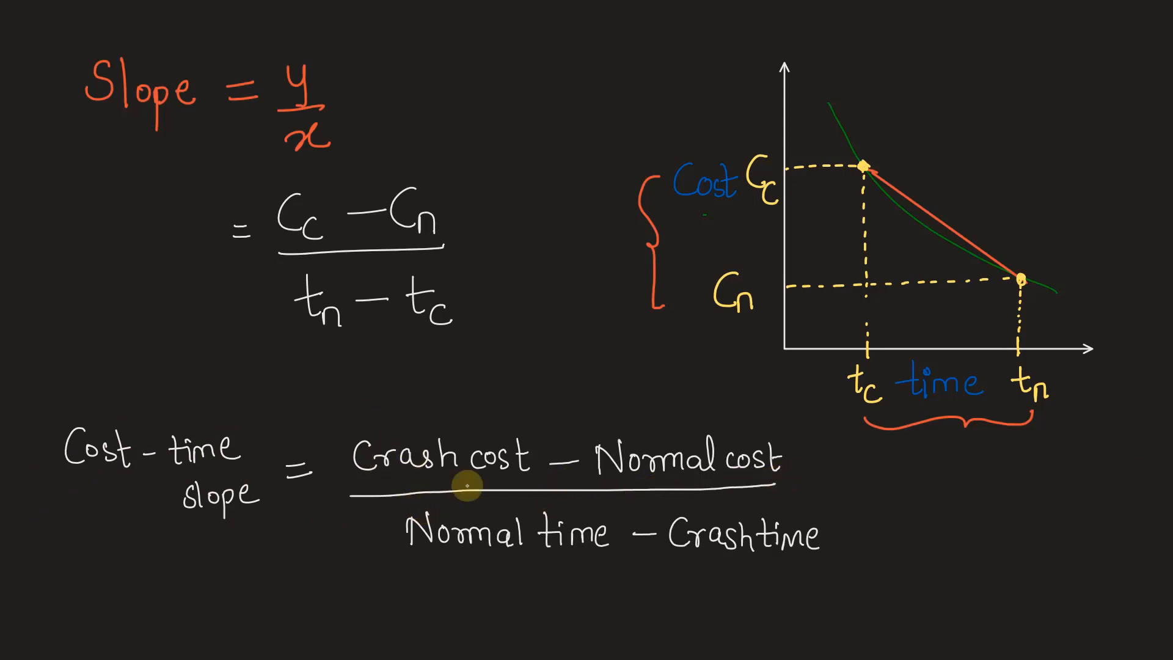
mouse_move(596, 574)
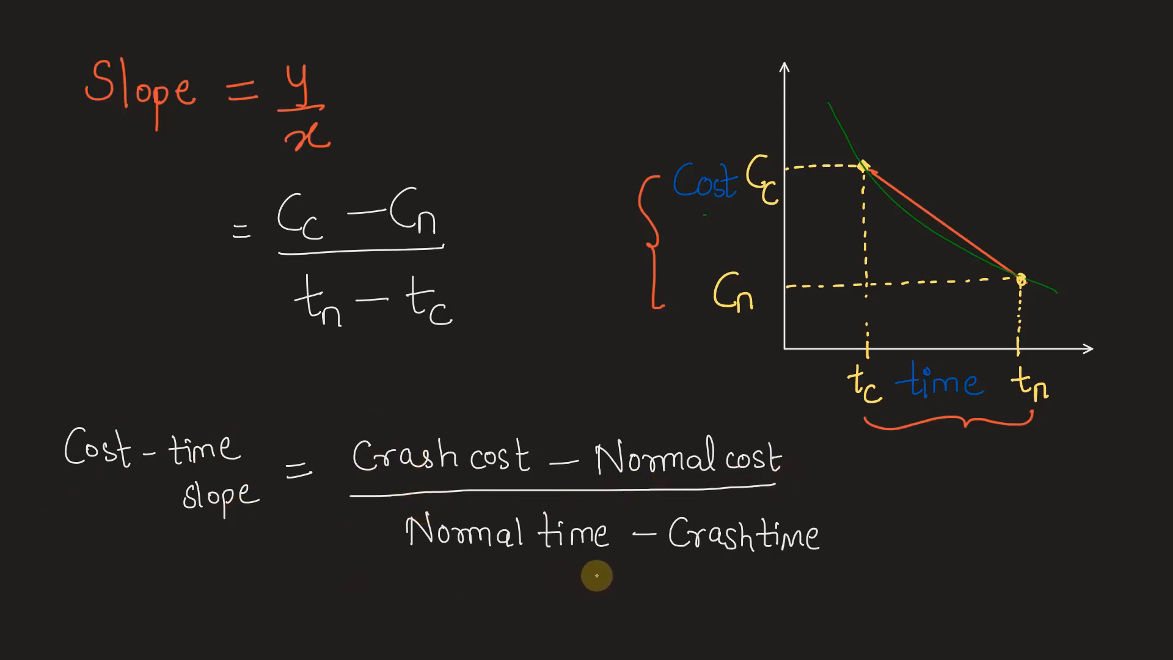
mouse_move(849, 546)
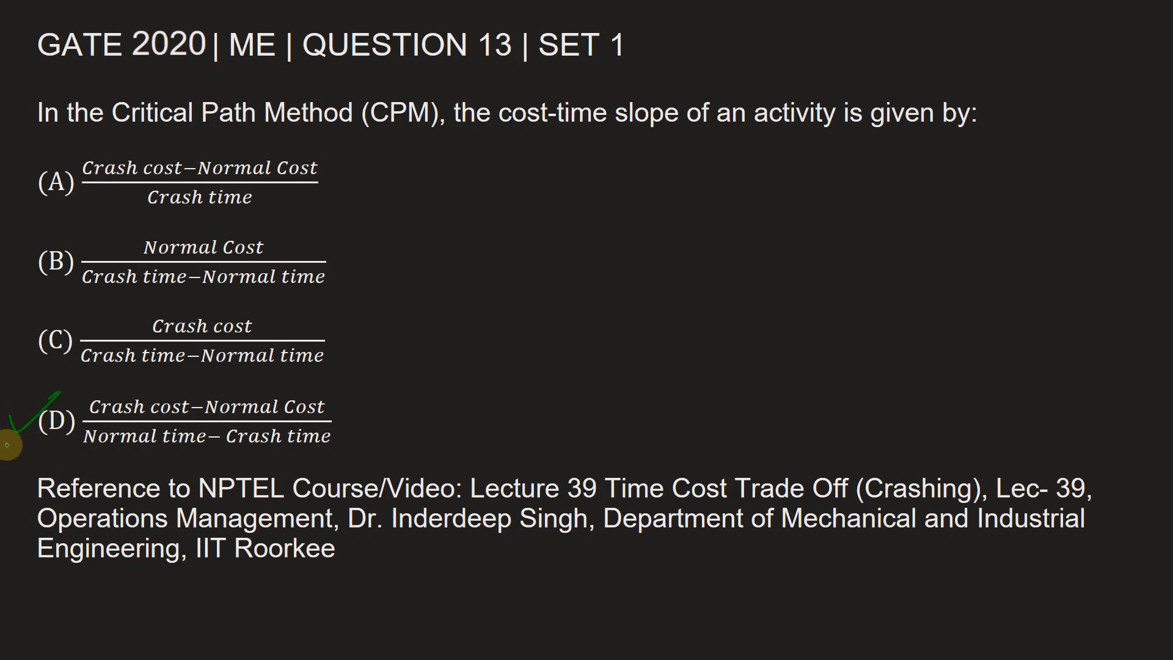
mouse_move(522, 366)
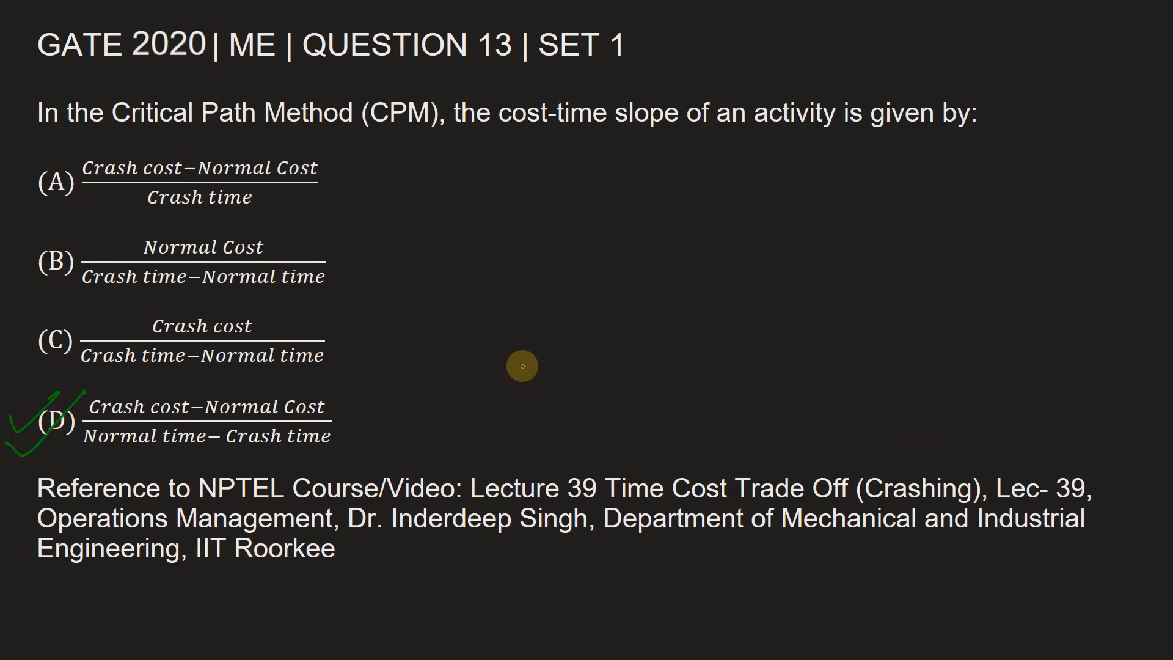
mouse_move(484, 379)
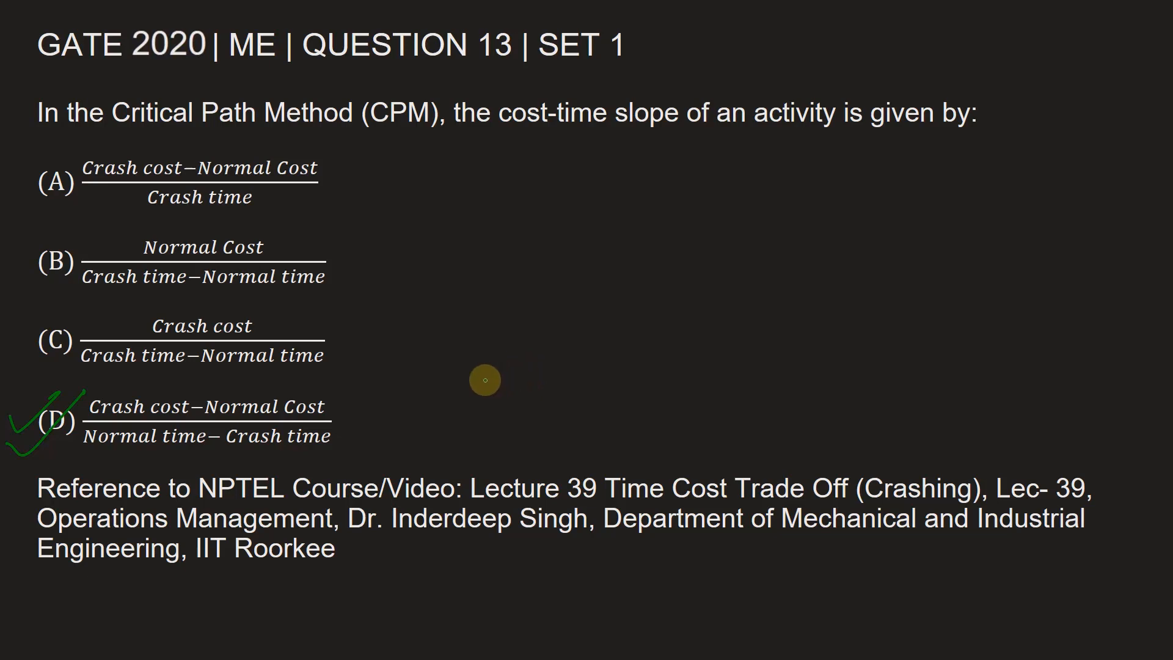
mouse_move(475, 469)
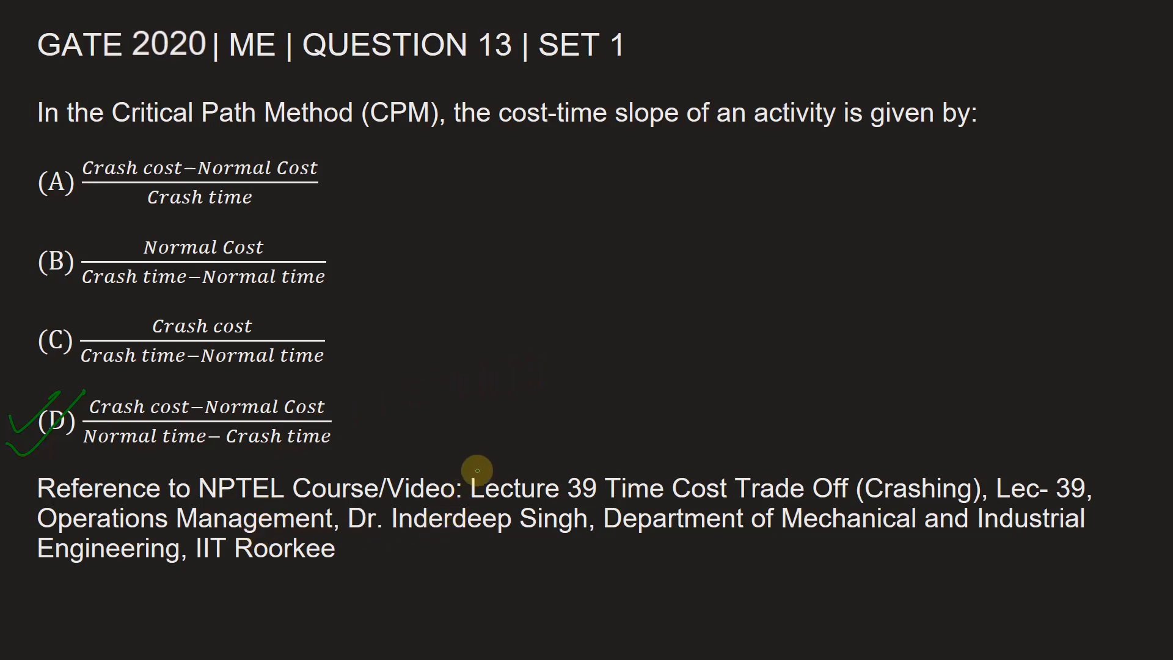
mouse_move(733, 500)
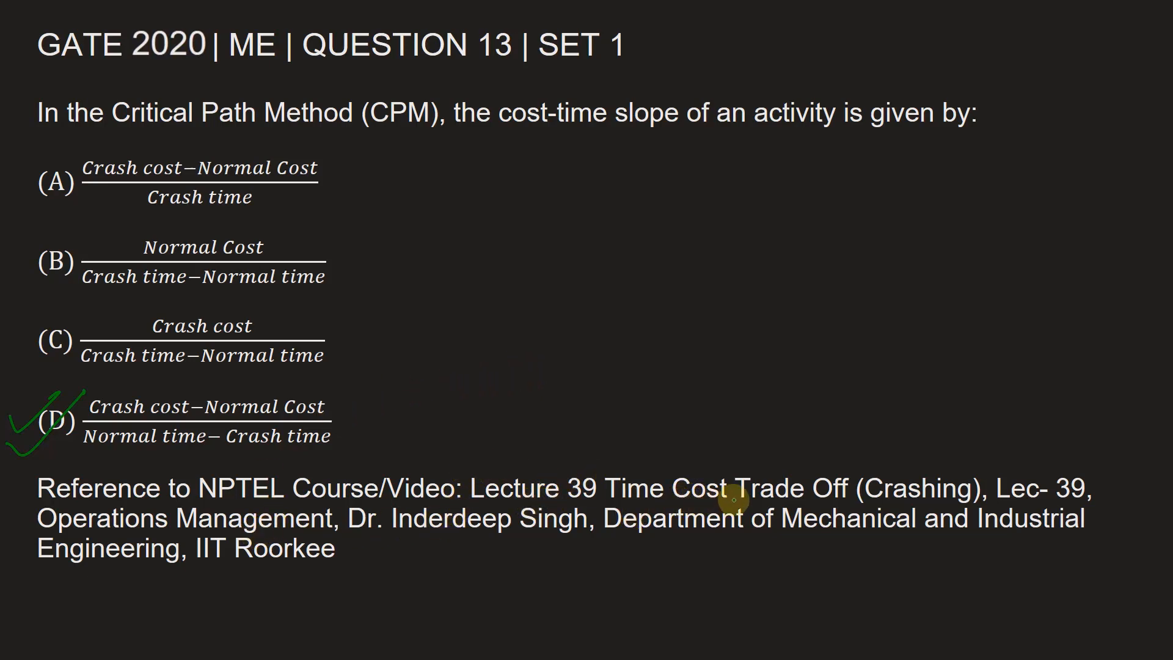
mouse_move(961, 509)
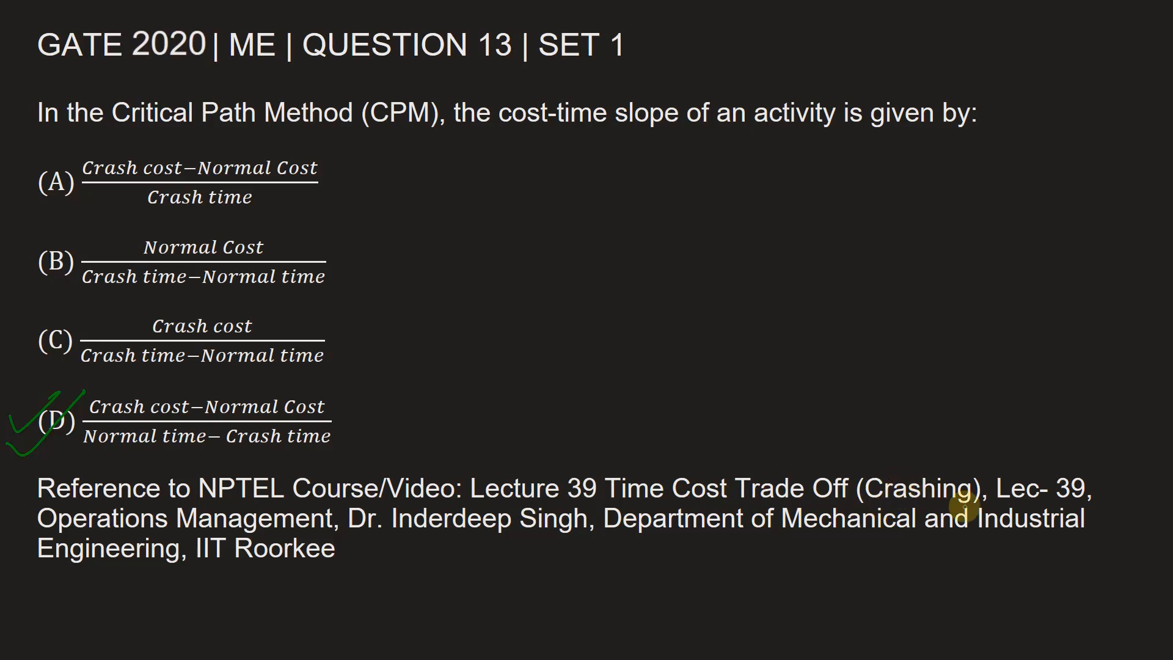
mouse_move(301, 521)
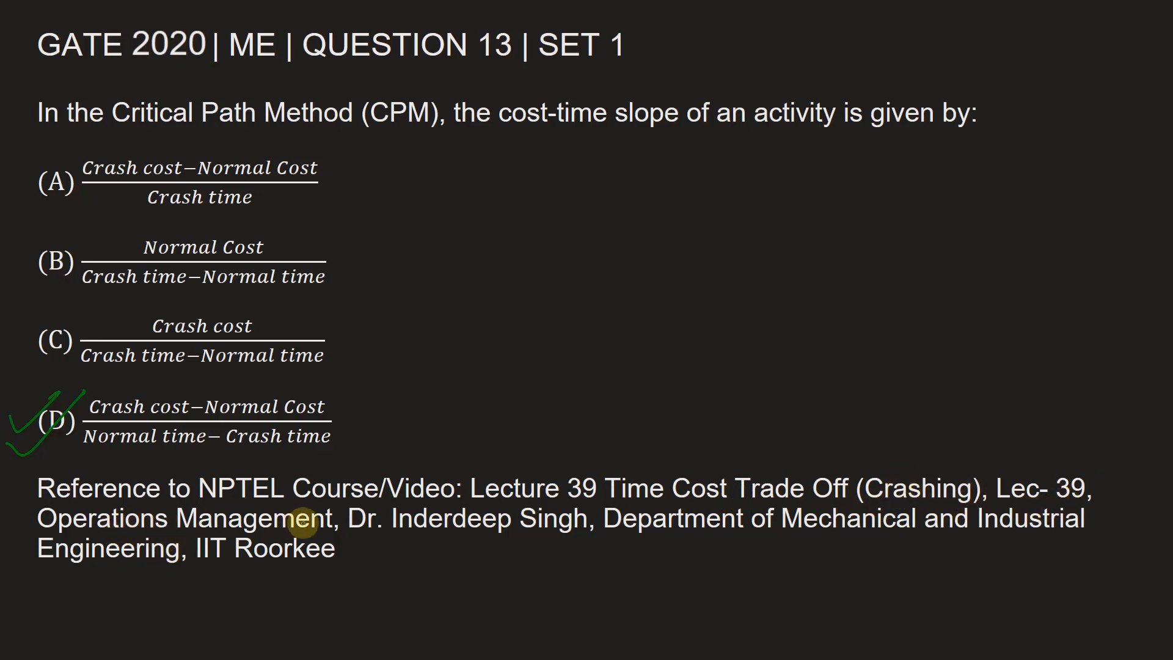
mouse_move(463, 537)
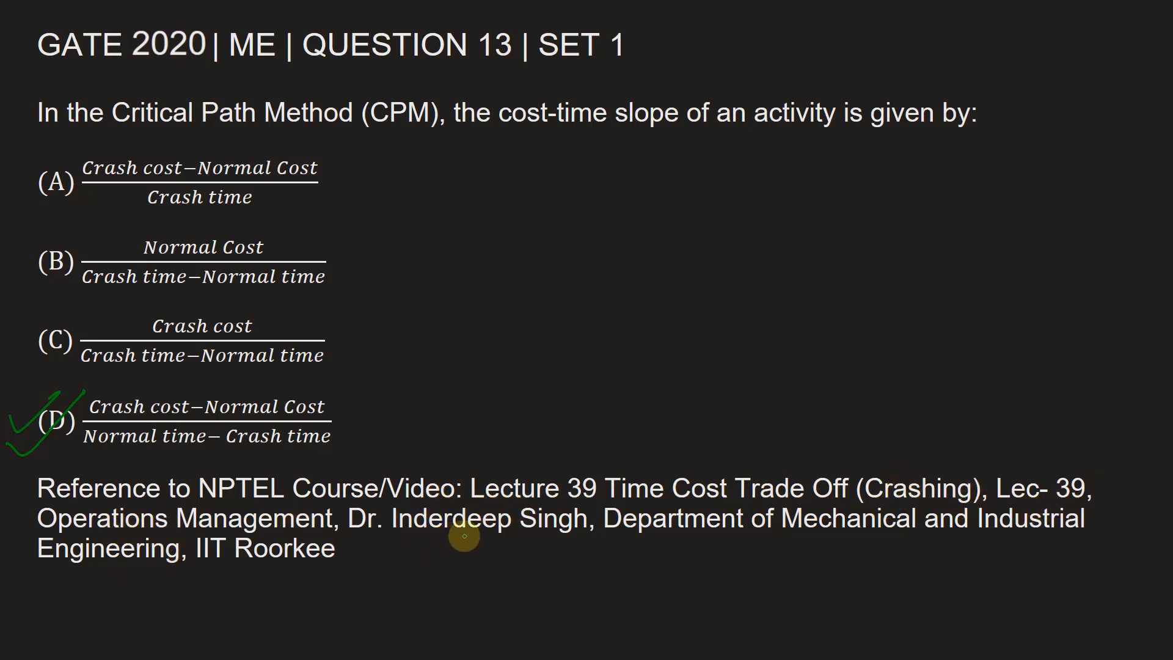
mouse_move(835, 556)
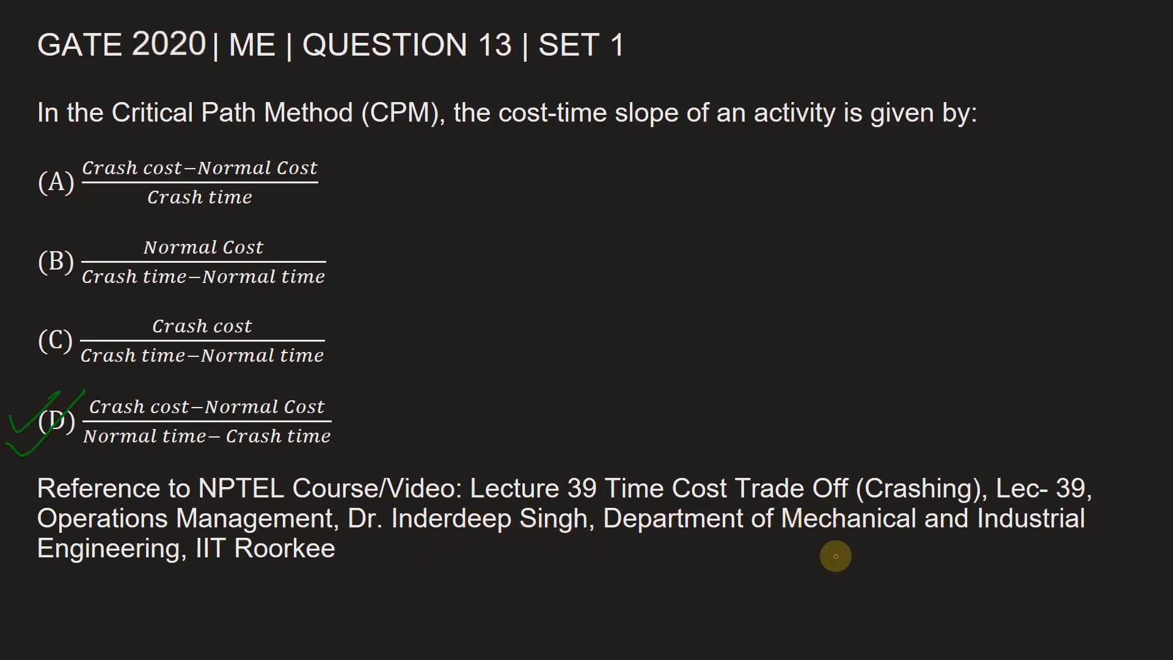
mouse_move(186, 613)
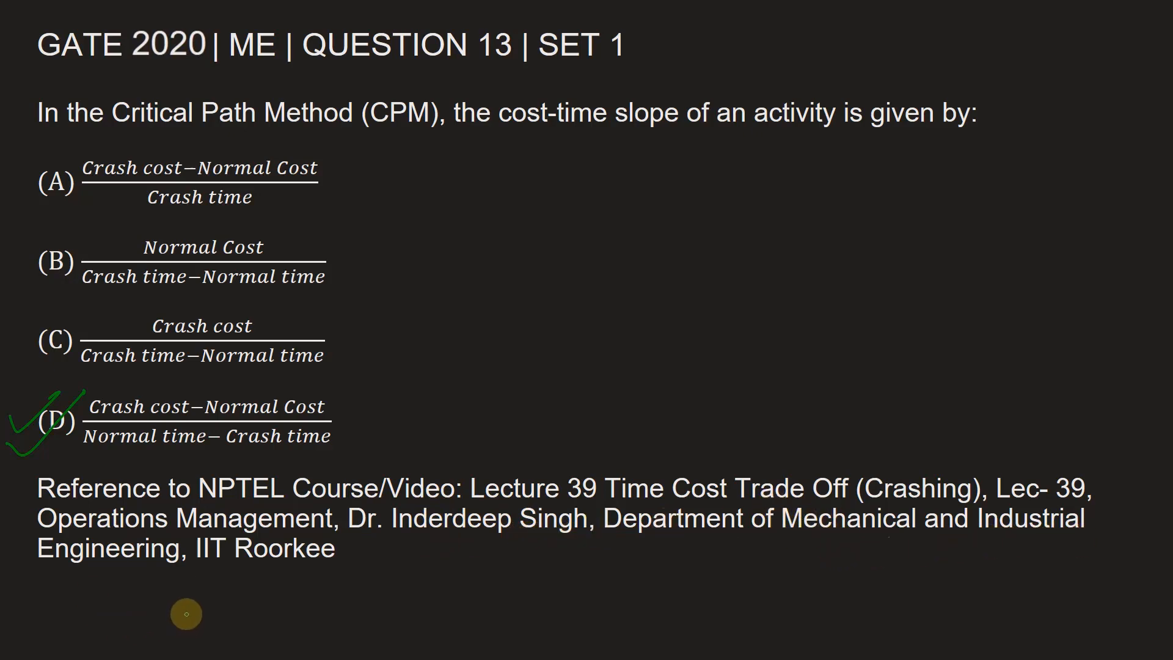